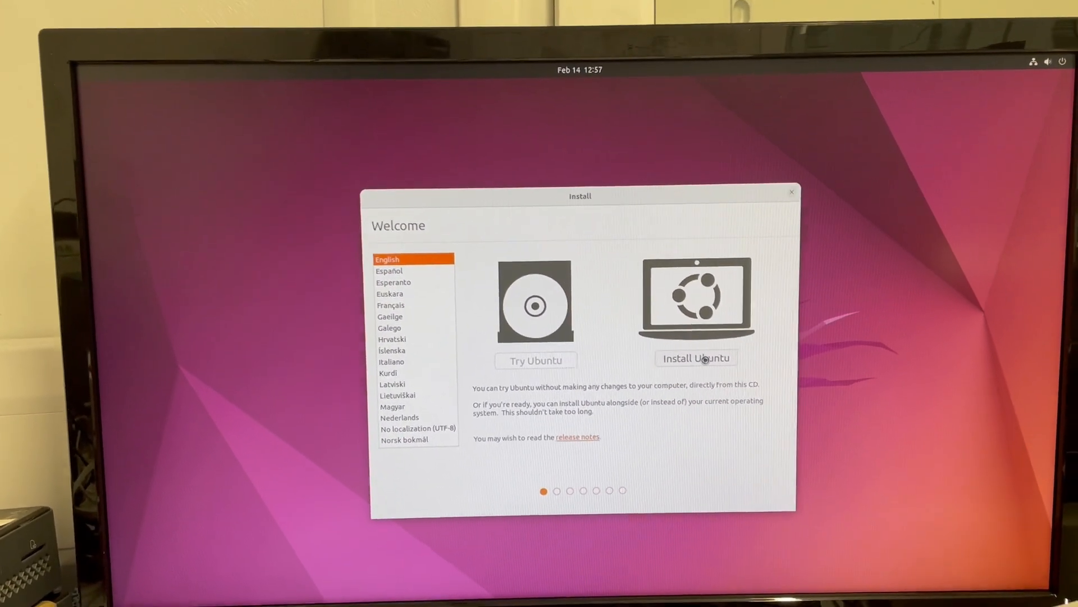
# - Start Install Ubuntu and choose the English (UK) keyboard layout
pyautogui.click(697, 359)
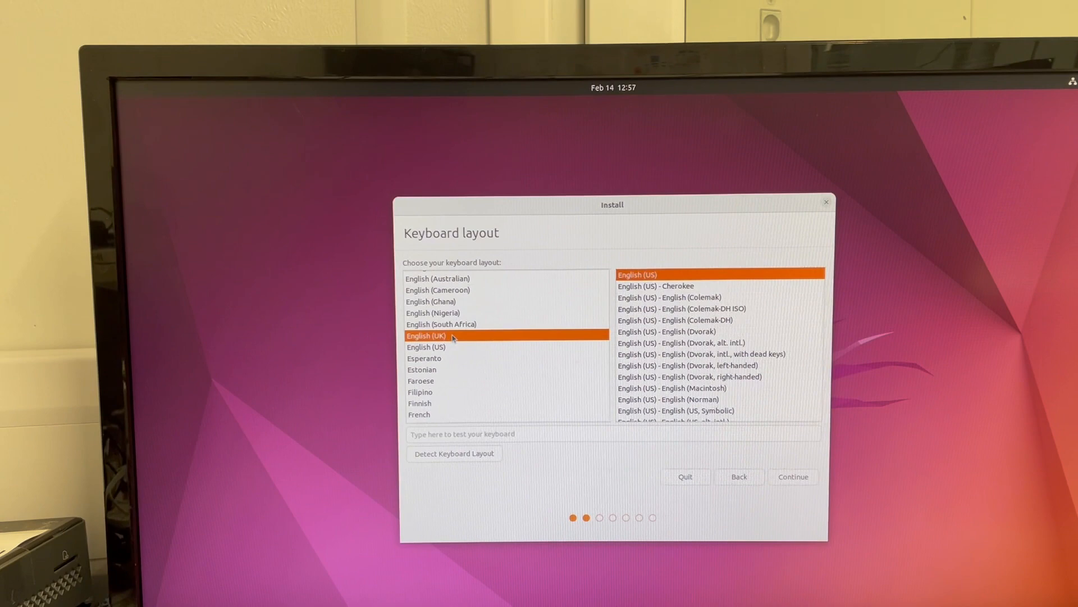
pyautogui.click(427, 336)
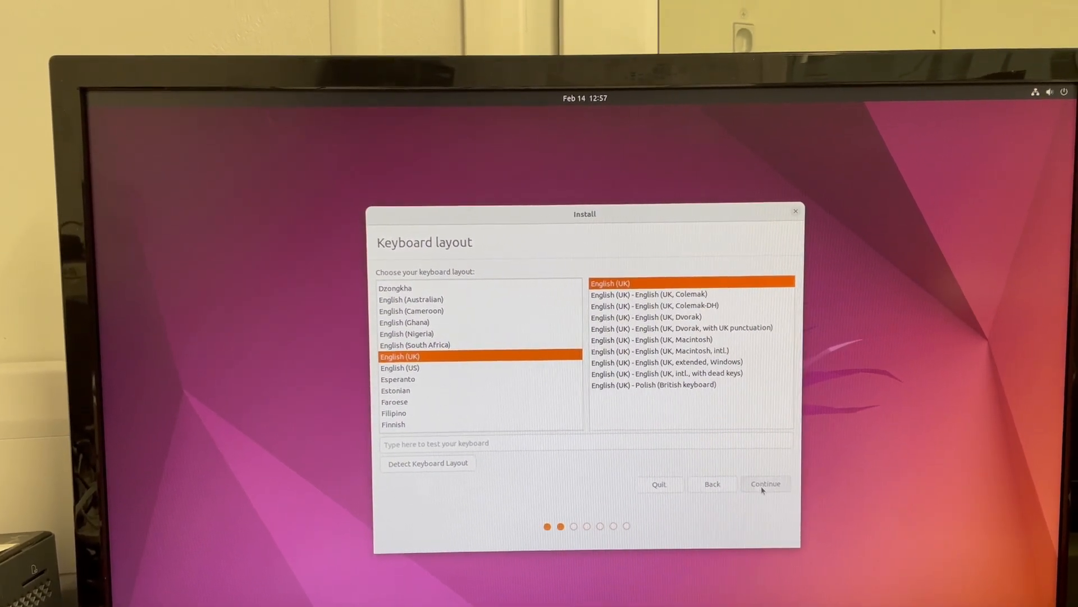
pyautogui.click(766, 484)
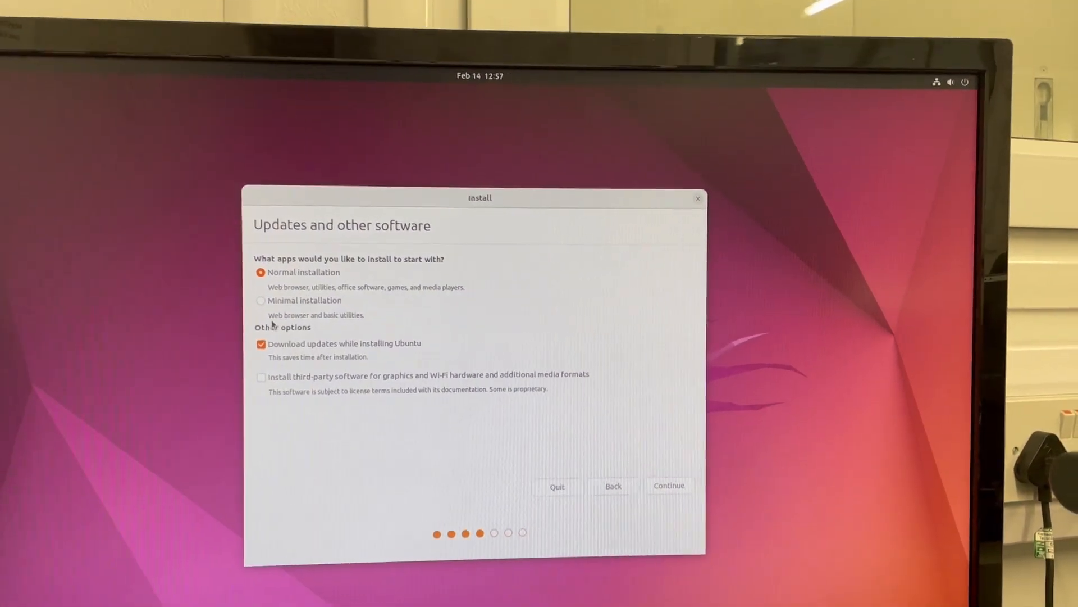
# - Choose Minimal installation with updates downloaded during install
pyautogui.click(262, 320)
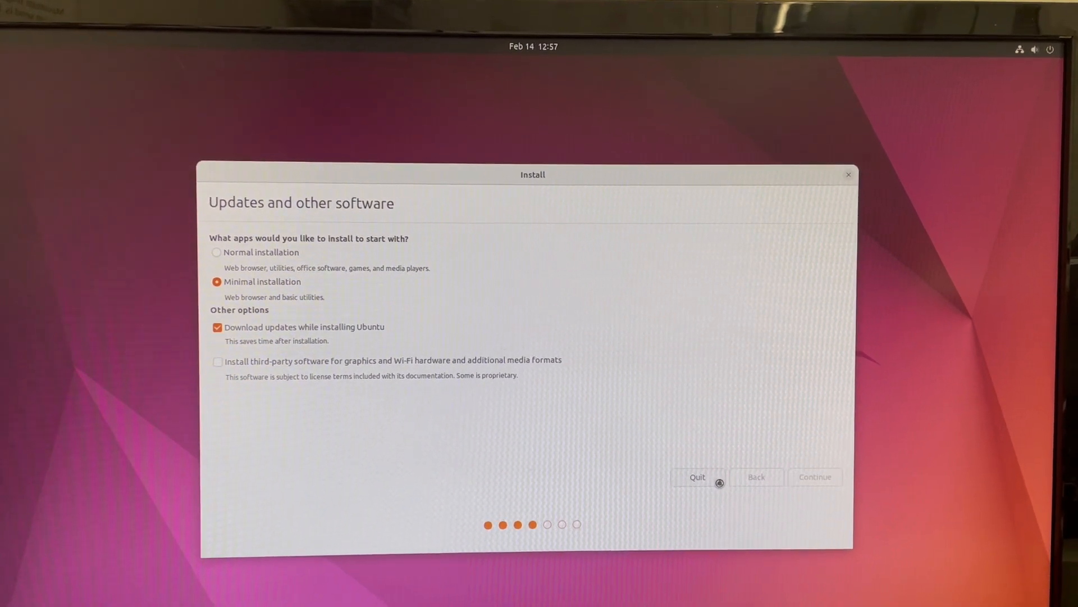
pyautogui.click(814, 476)
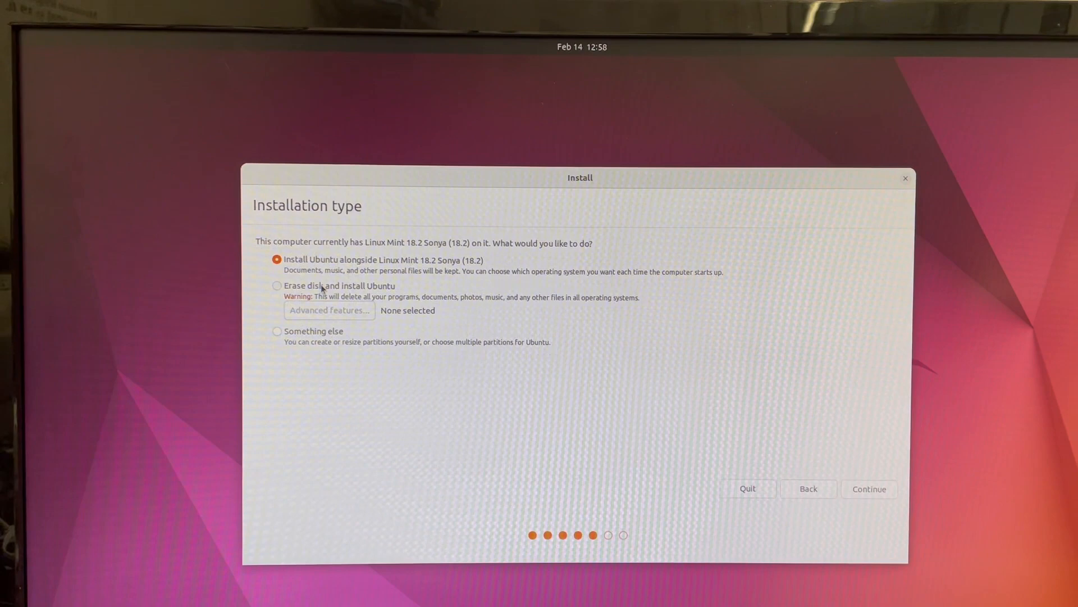
# - Choose Erase disk and install Ubuntu and confirm writing the partition changes
pyautogui.click(278, 286)
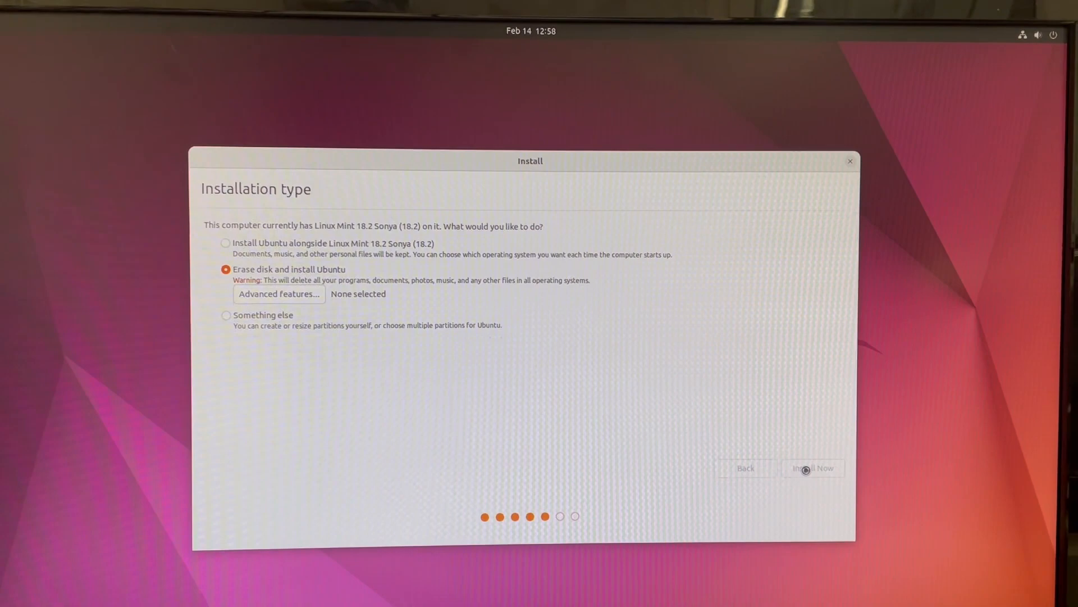
pyautogui.click(812, 468)
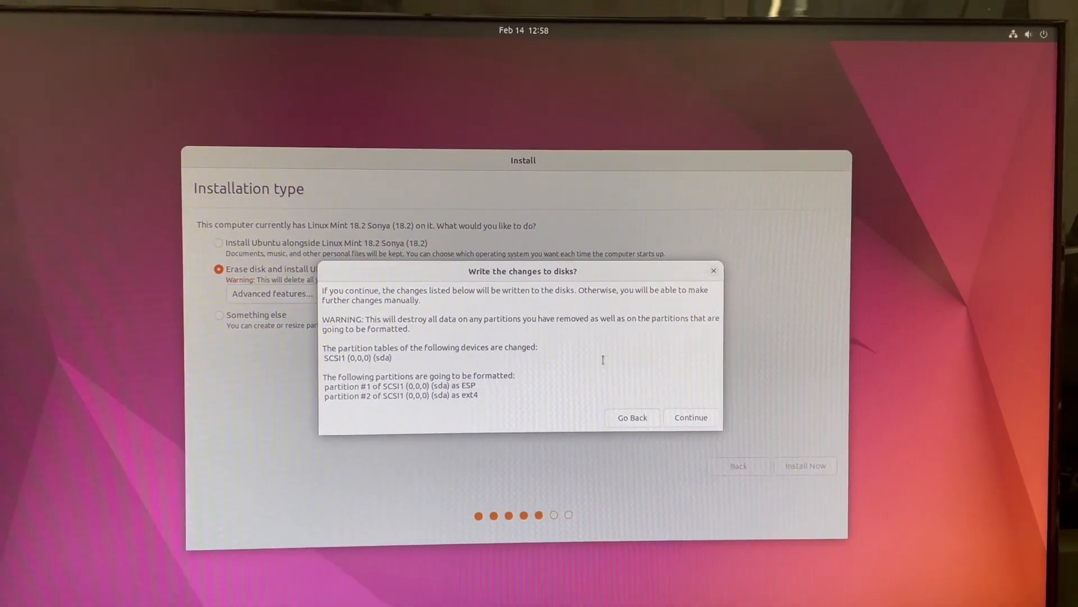
pyautogui.click(632, 418)
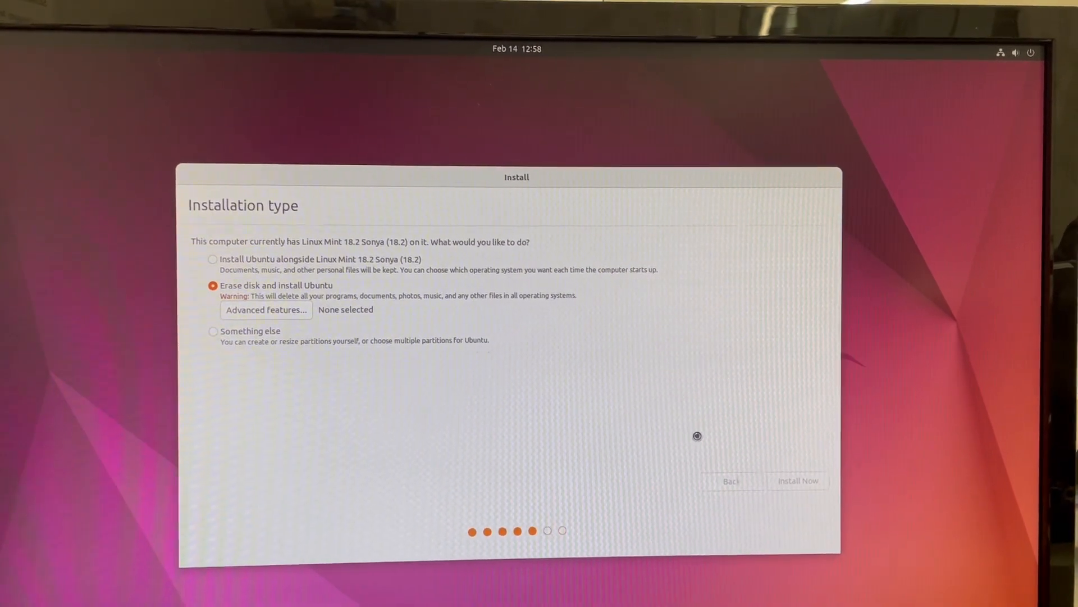
# - Accept London as the time-zone location and continue to account setup
pyautogui.click(797, 481)
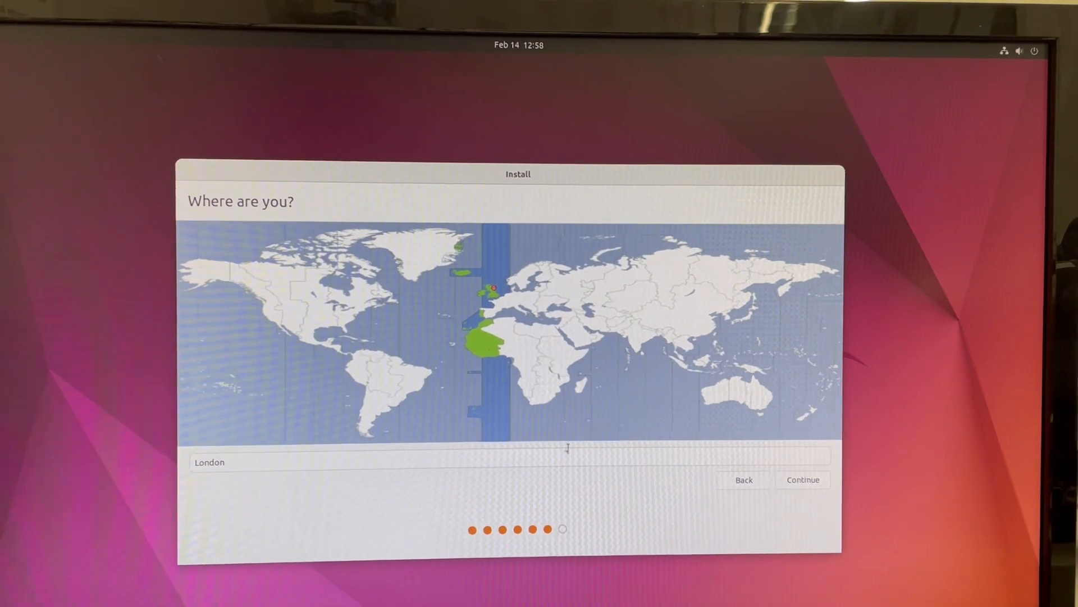
pyautogui.click(802, 479)
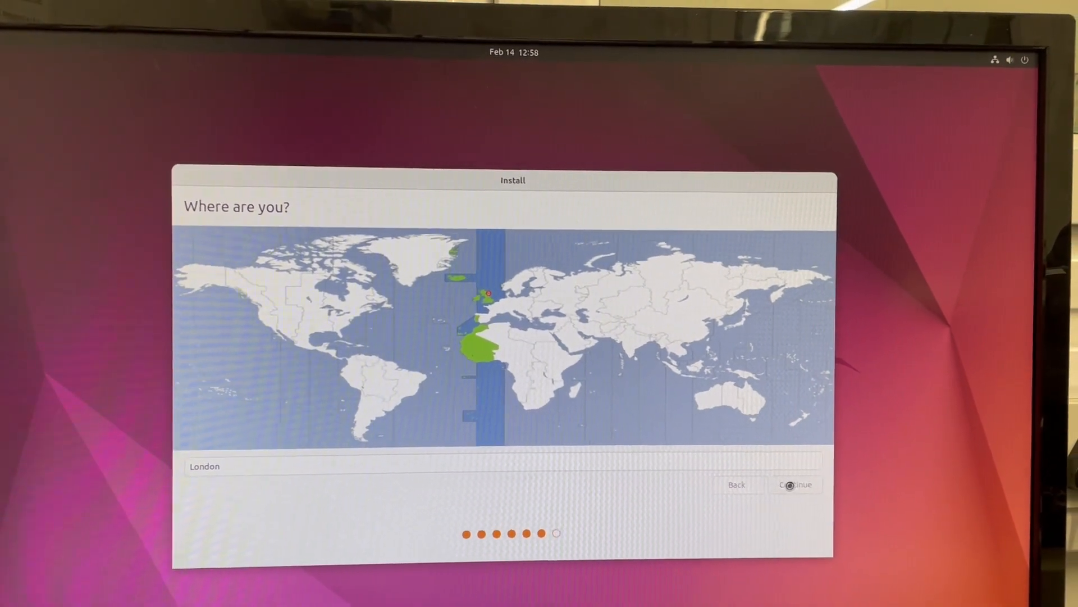
pyautogui.click(796, 484)
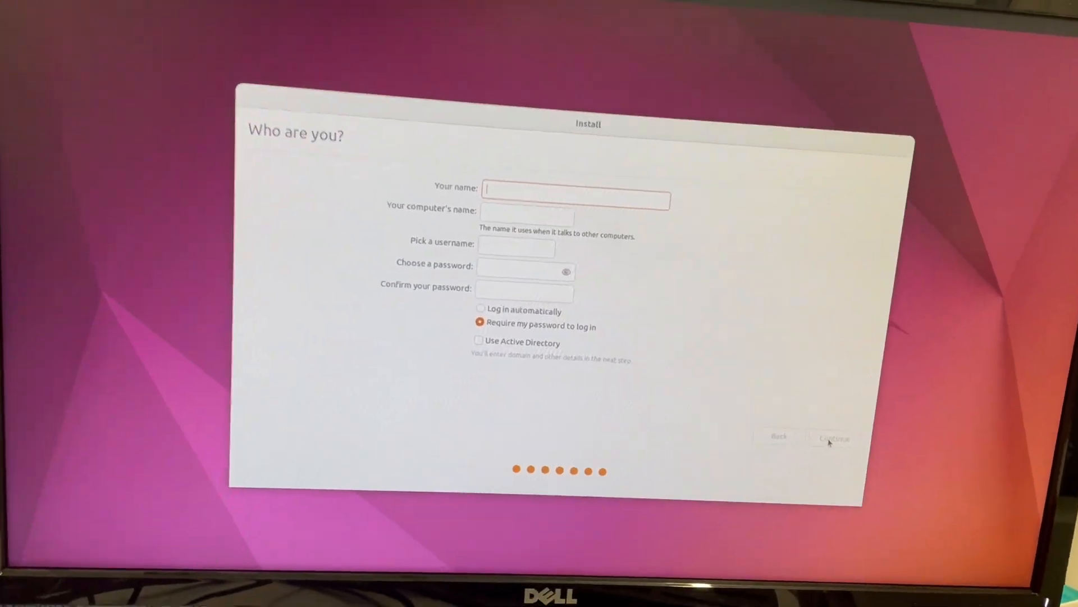
# - Enter the name itservices, giving username itservices and computer name itservices-NUC6CAYH
pyautogui.write('i')
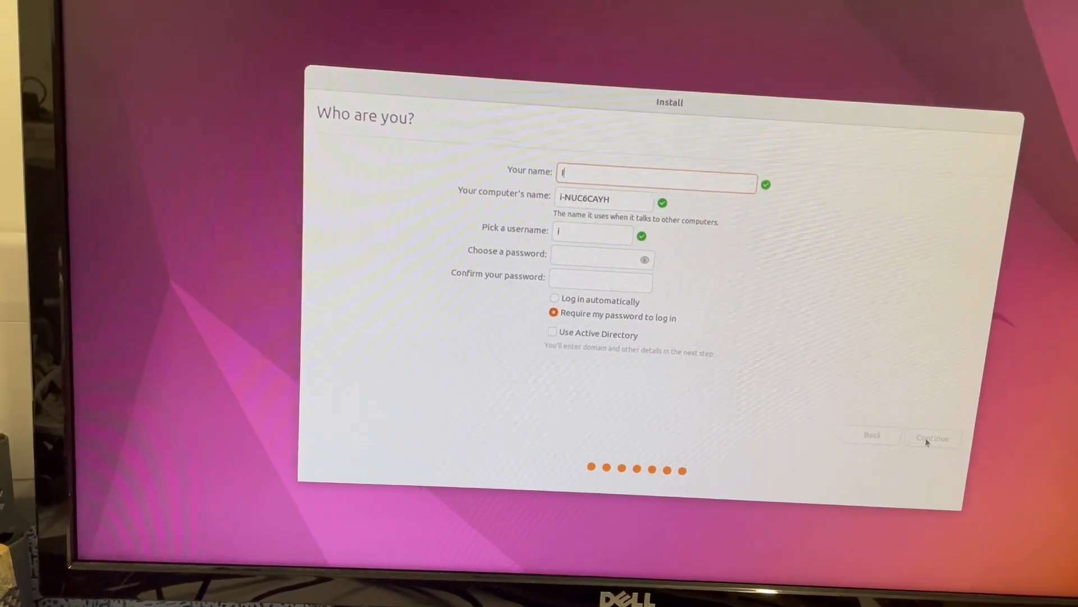
pyautogui.write('tservic')
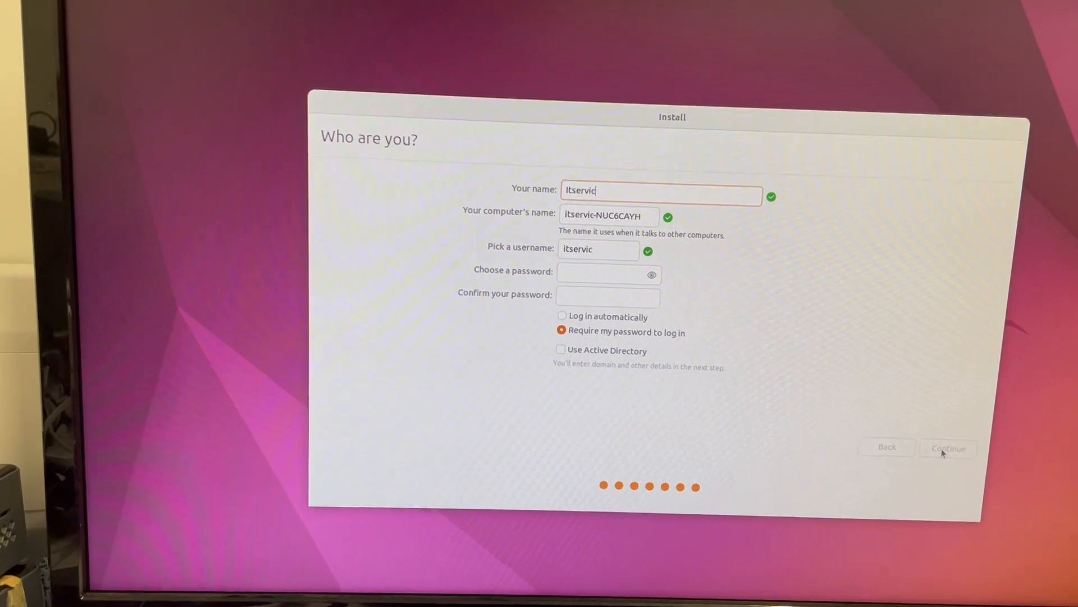
pyautogui.write('es')
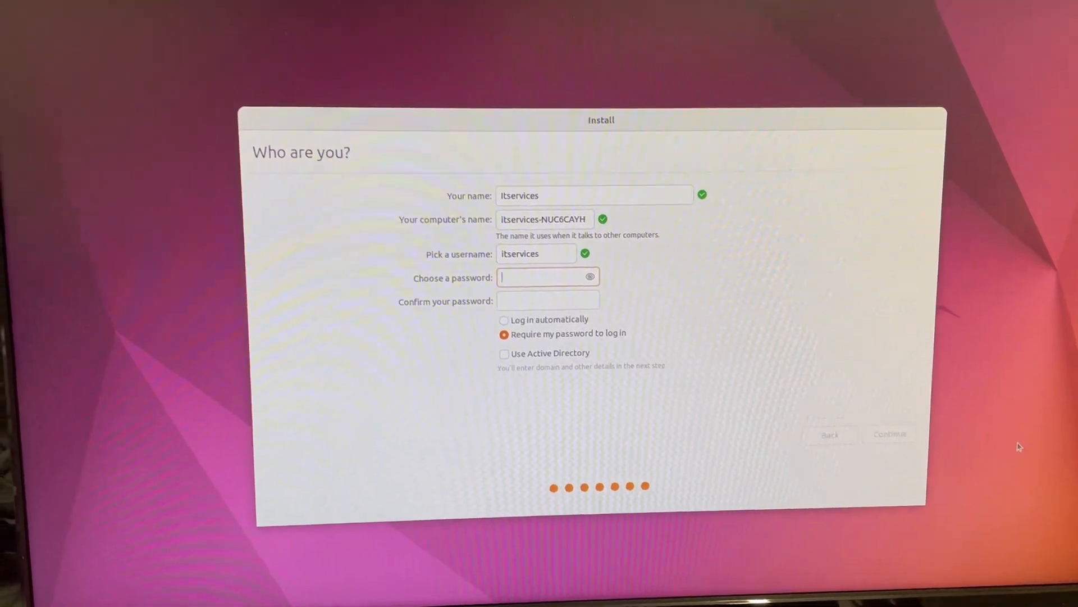
pyautogui.write('abc')
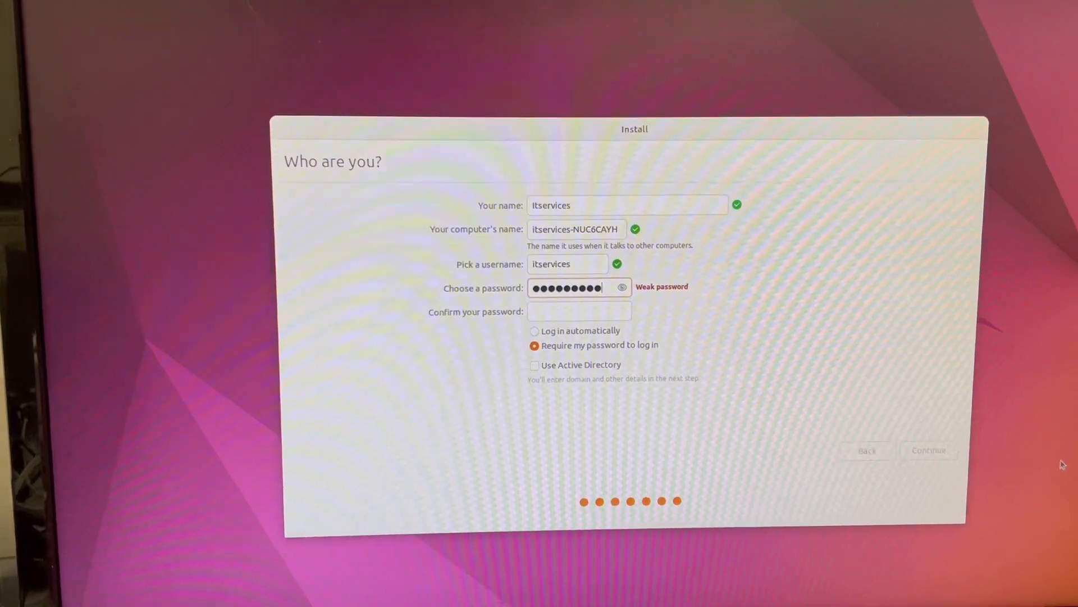
pyautogui.write('a')
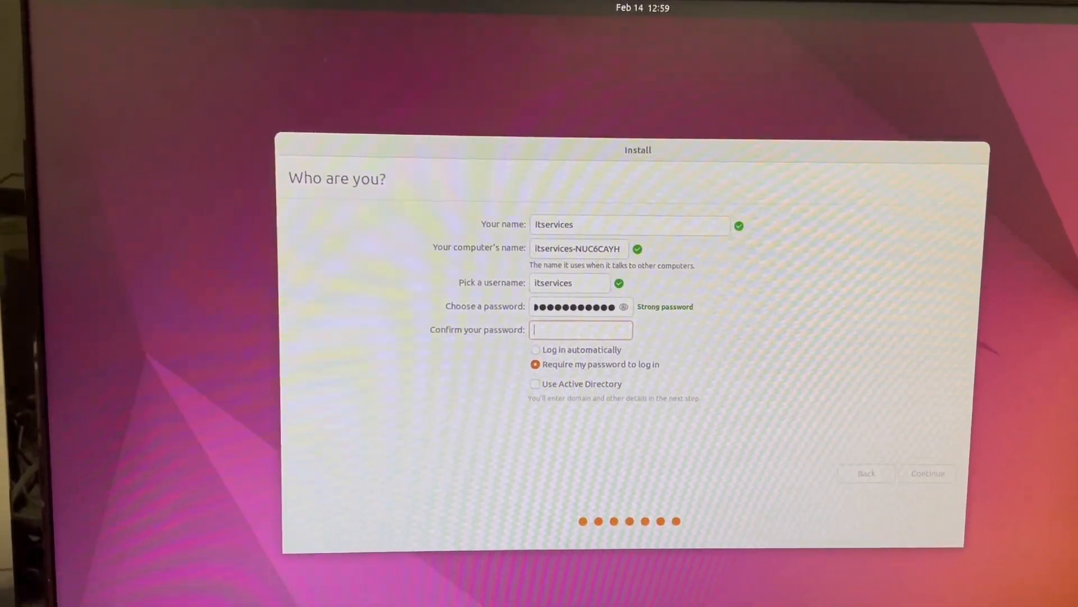
# - Enter the account password and confirm it so the two match
pyautogui.write('•••')
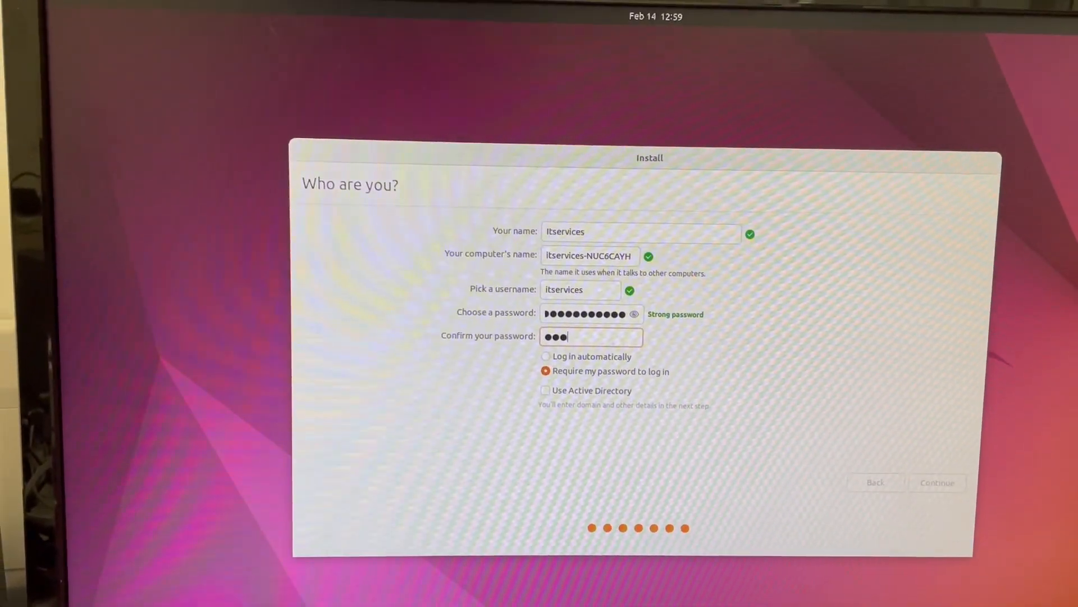
pyautogui.write('password')
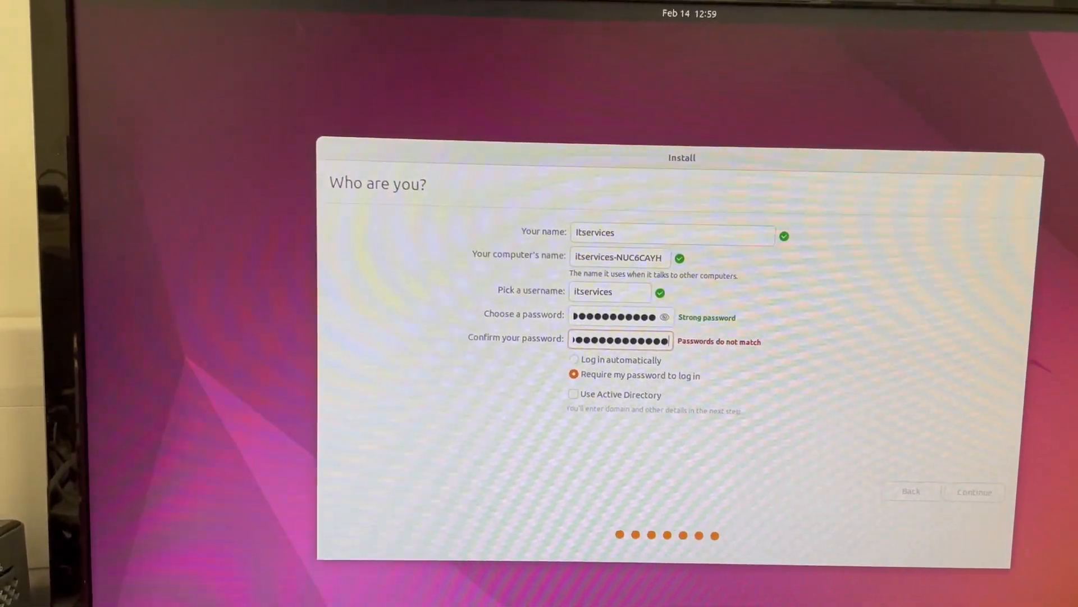
pyautogui.write('password')
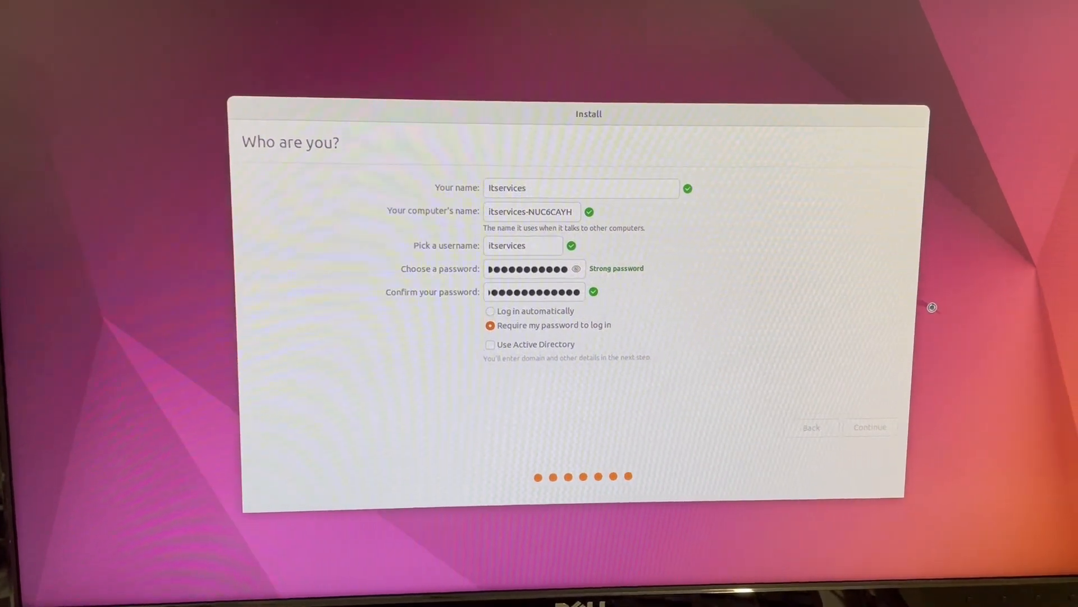
# - Start the installation with the account details and restart when it finishes
pyautogui.click(869, 427)
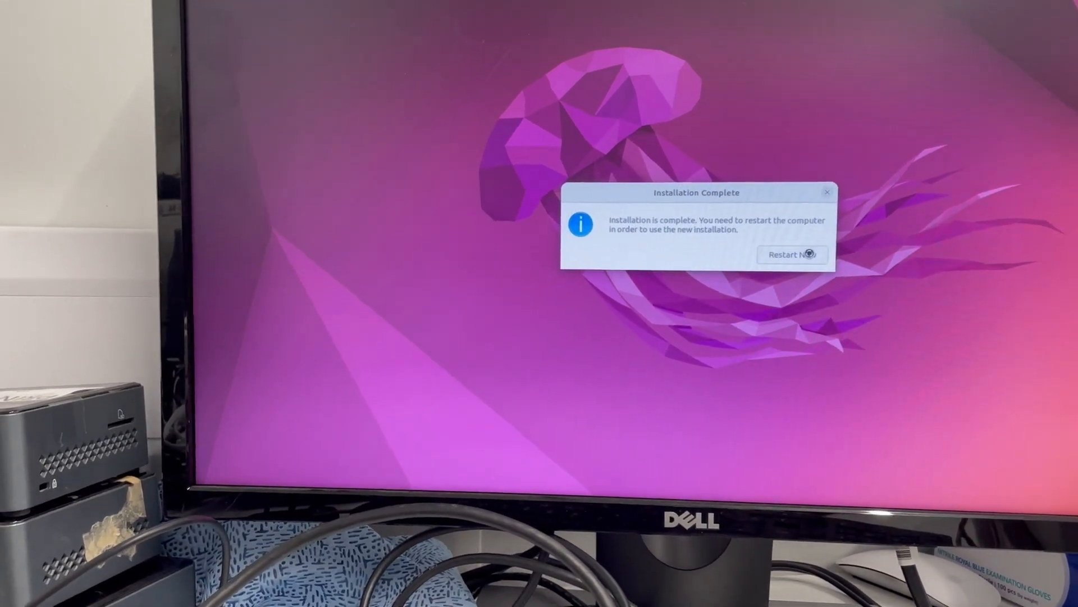
pyautogui.click(792, 253)
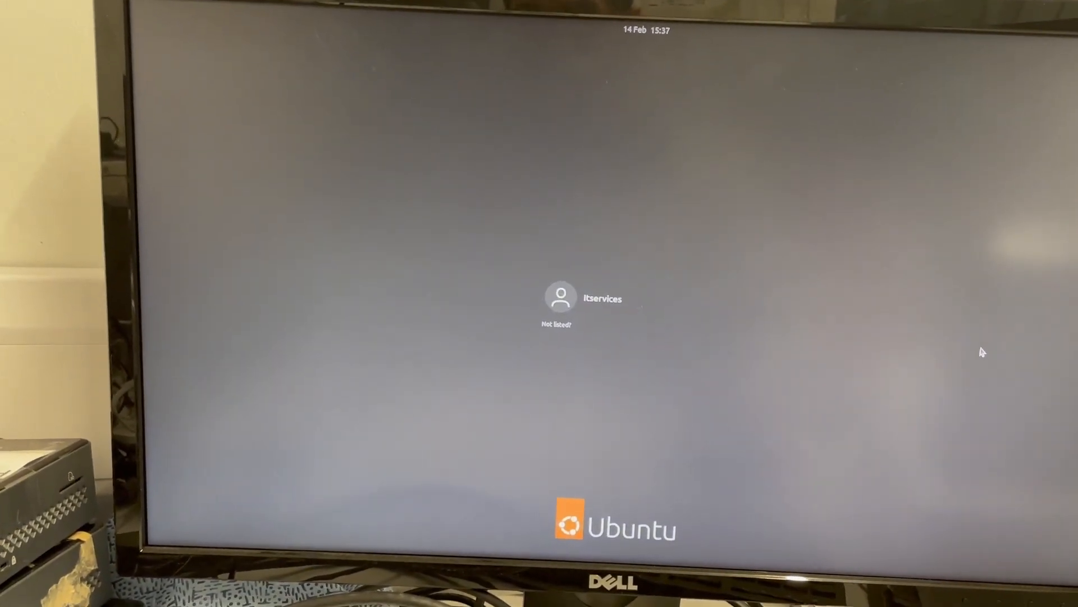
# - Sign in as itservices with the account password
pyautogui.click(559, 297)
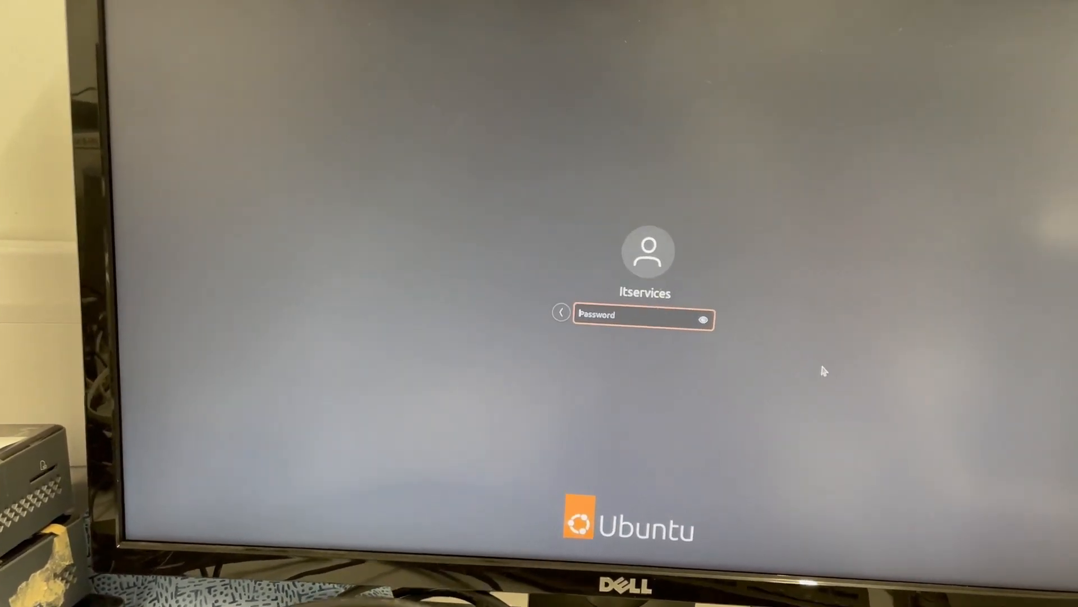
pyautogui.write('password')
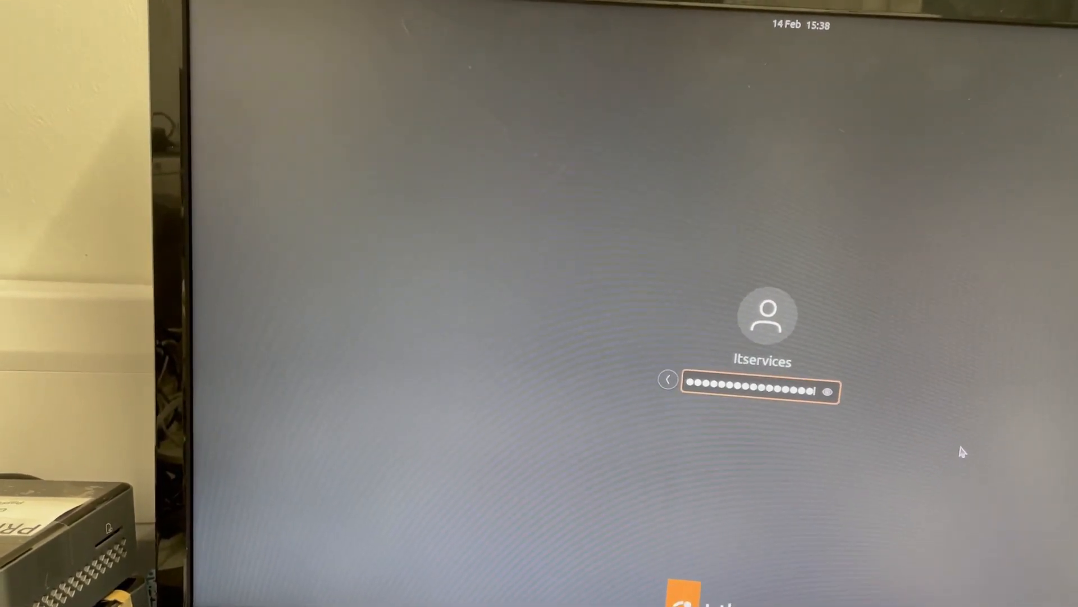
pyautogui.press('Return')
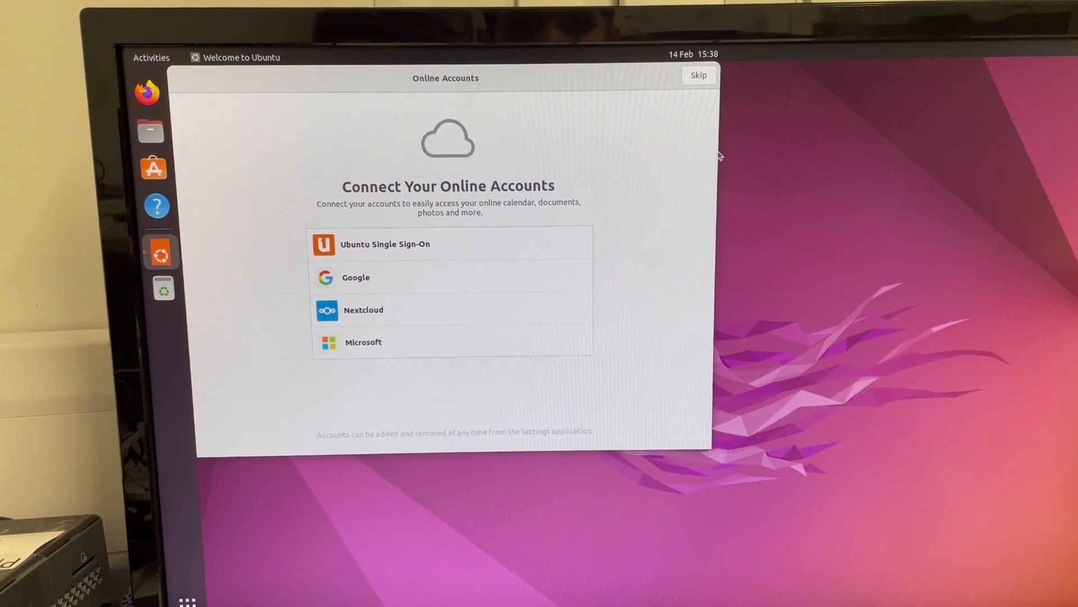
# - Skip online accounts and usage reporting, then show the applications overview
pyautogui.click(698, 76)
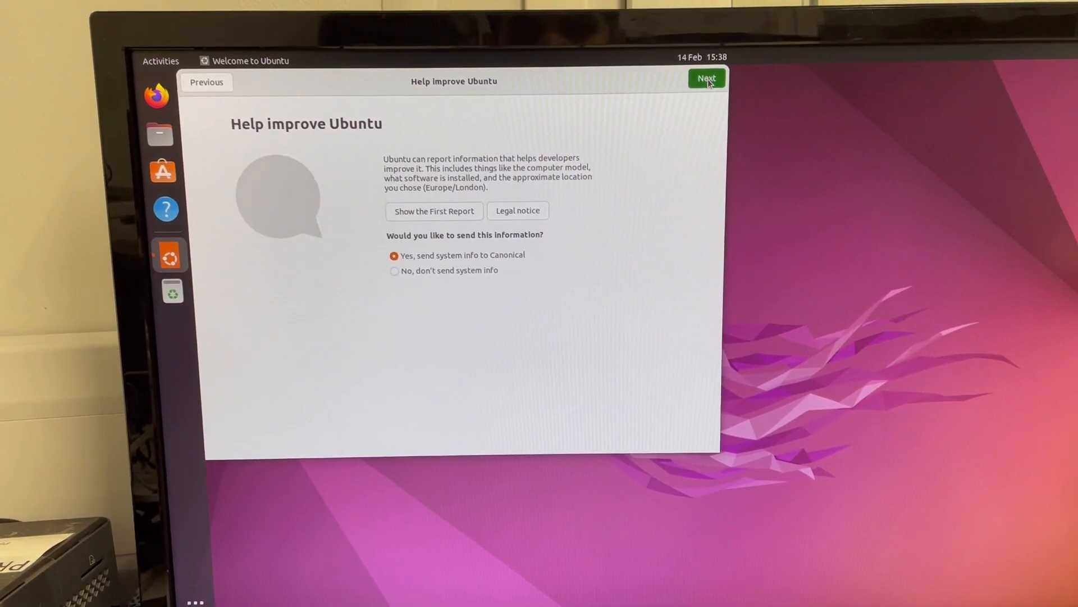
pyautogui.click(706, 78)
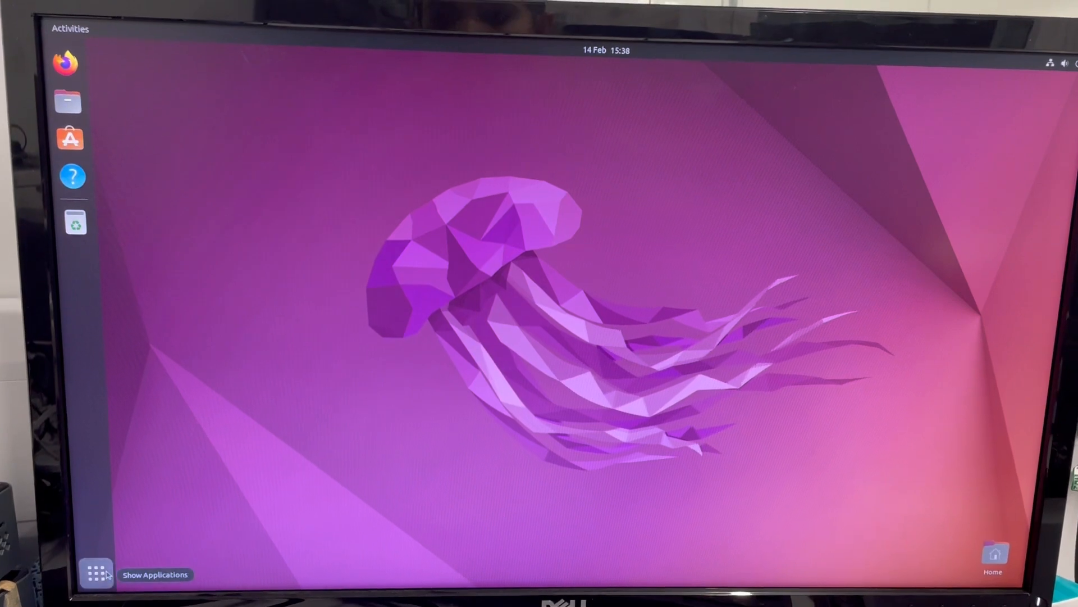
pyautogui.click(98, 572)
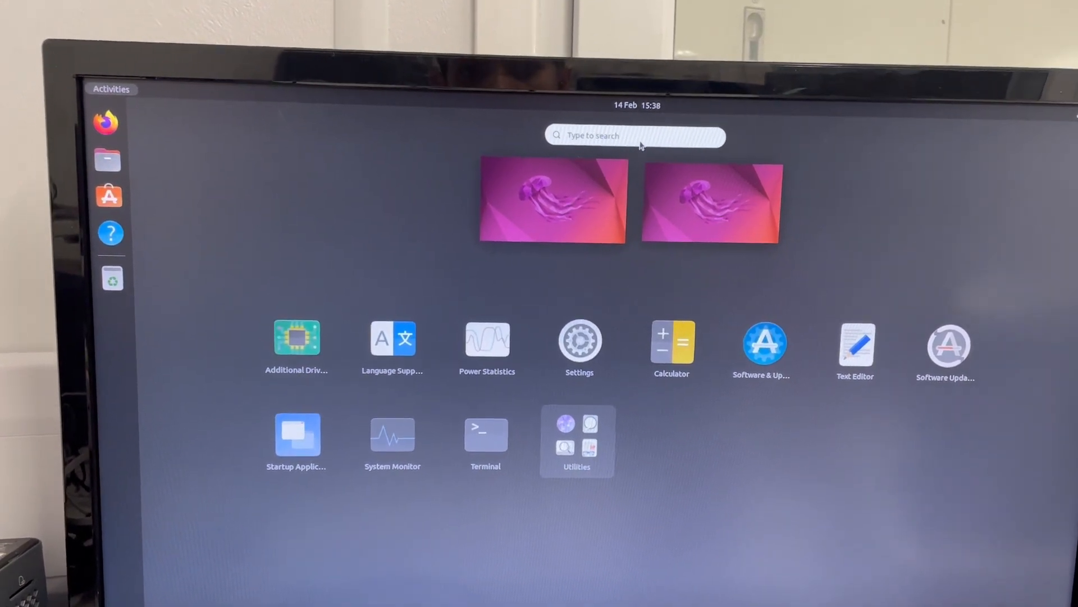
# - Search 'about' to view the Settings About page (Ubuntu 22.04.1 LTS), then close it
pyautogui.write('al')
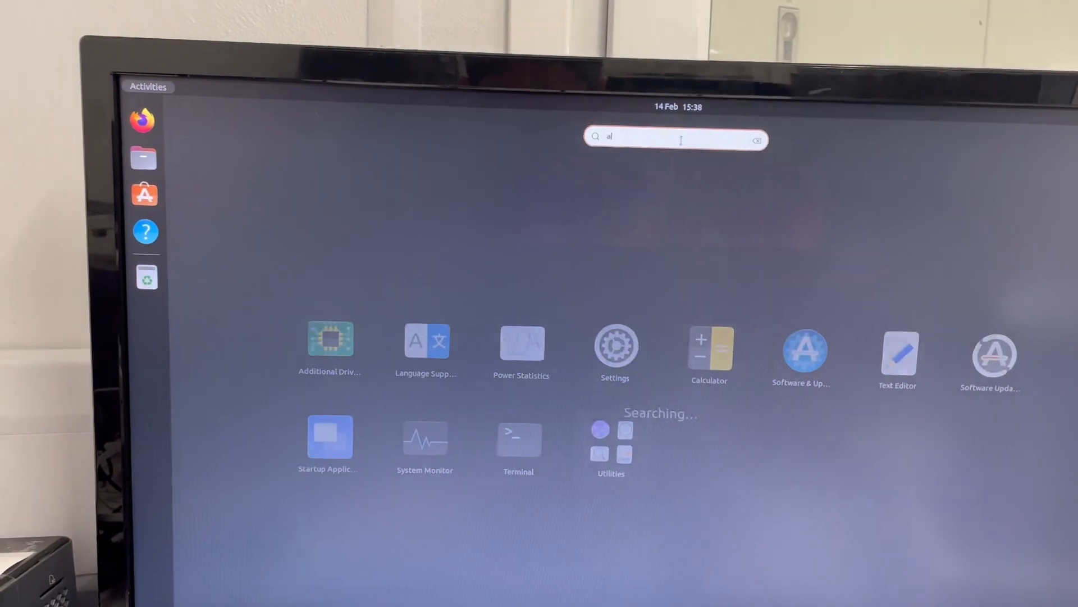
pyautogui.write('about')
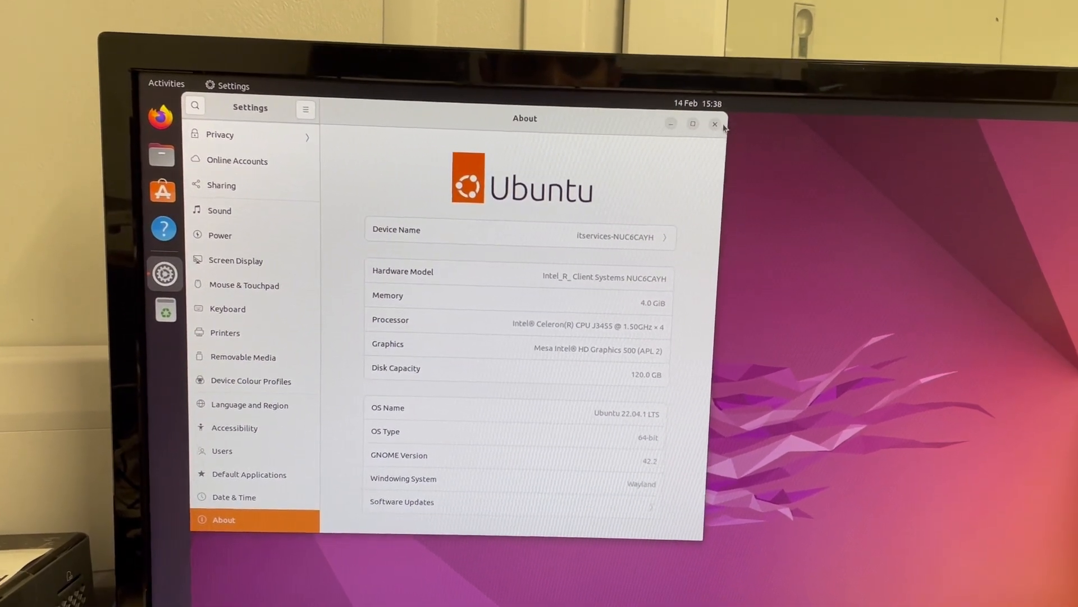
pyautogui.click(715, 123)
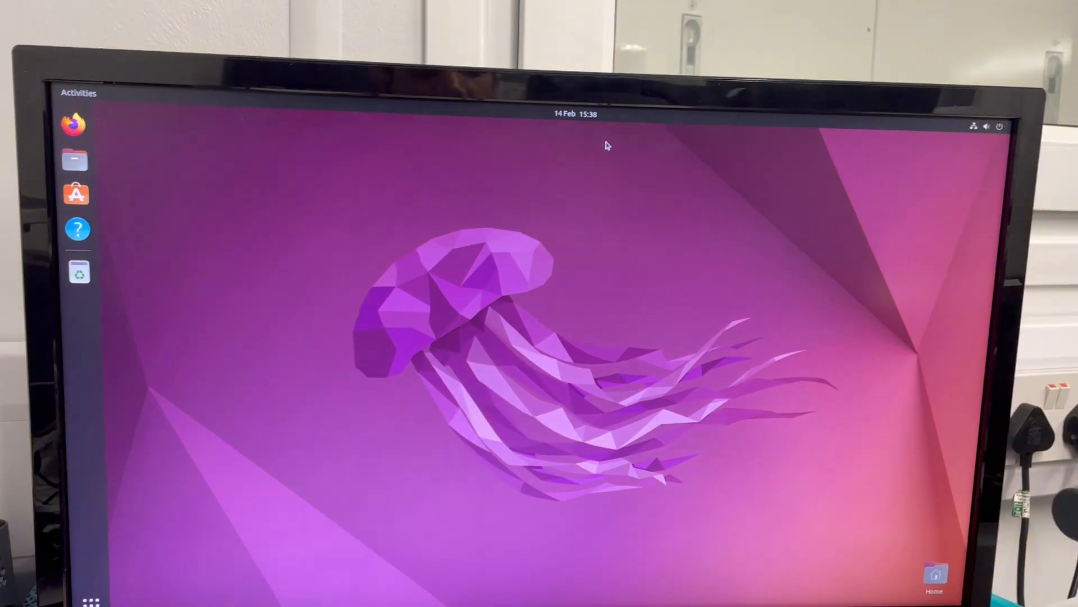